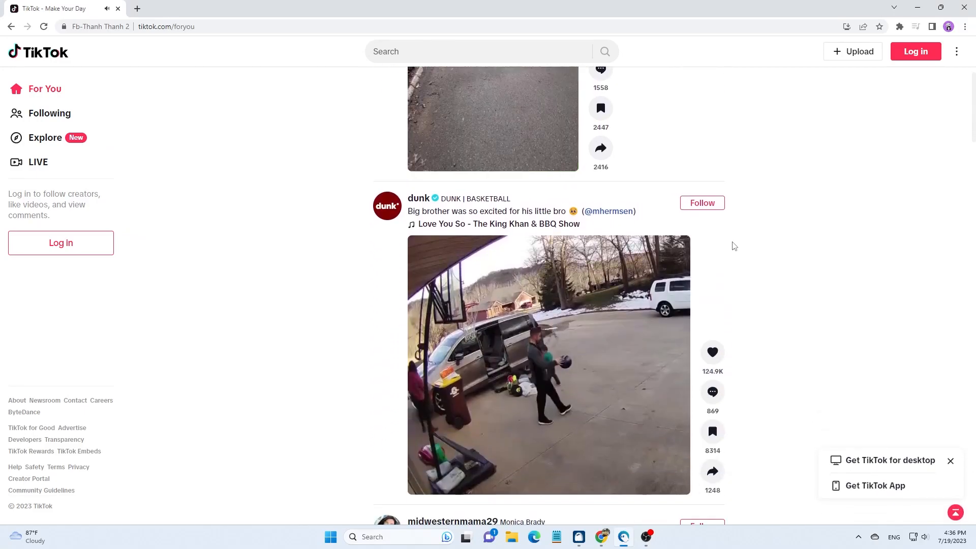
# - Scroll down through TikTok's logged-out For You feed
pyautogui.scroll(-3)
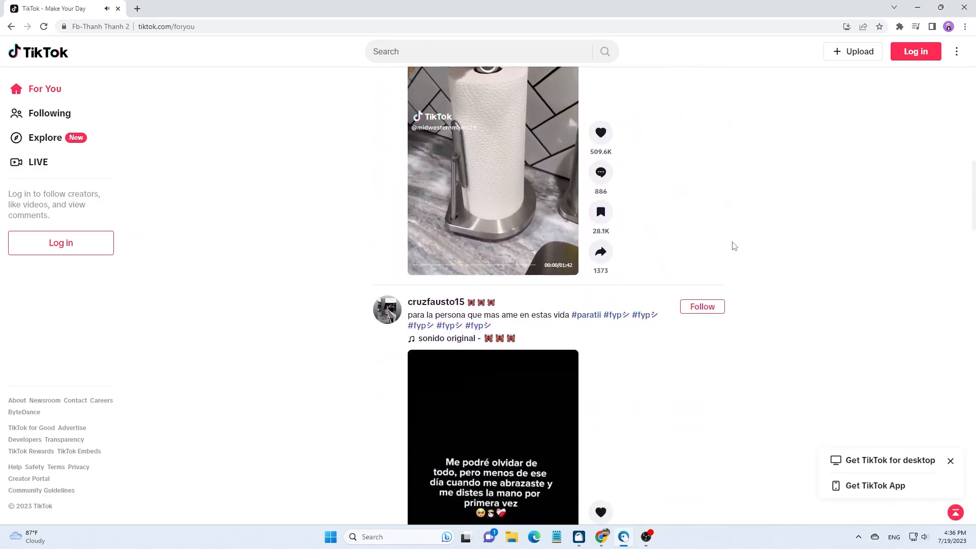
pyautogui.scroll(-3)
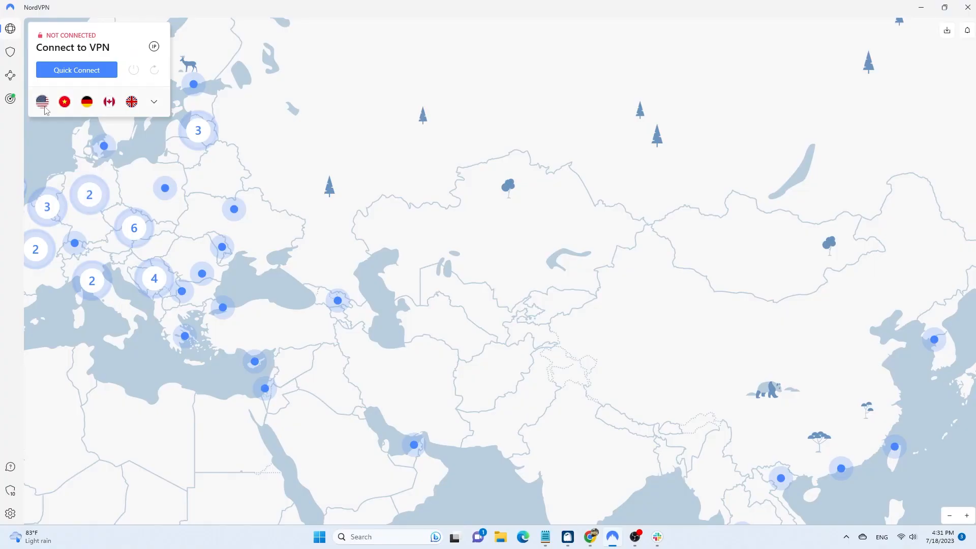
# - Connect NordVPN to a United States server via the quick-connect flag
pyautogui.click(41, 102)
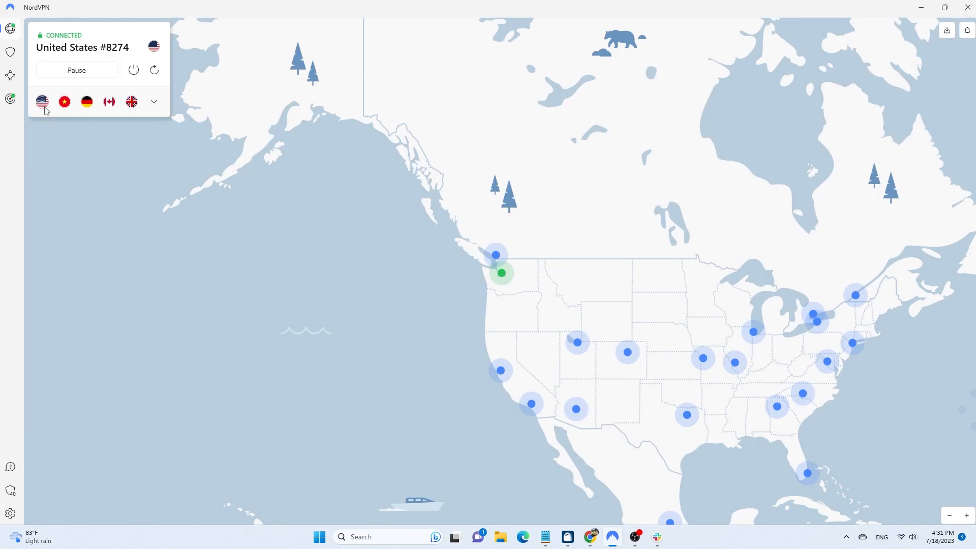
pyautogui.moveTo(42, 104)
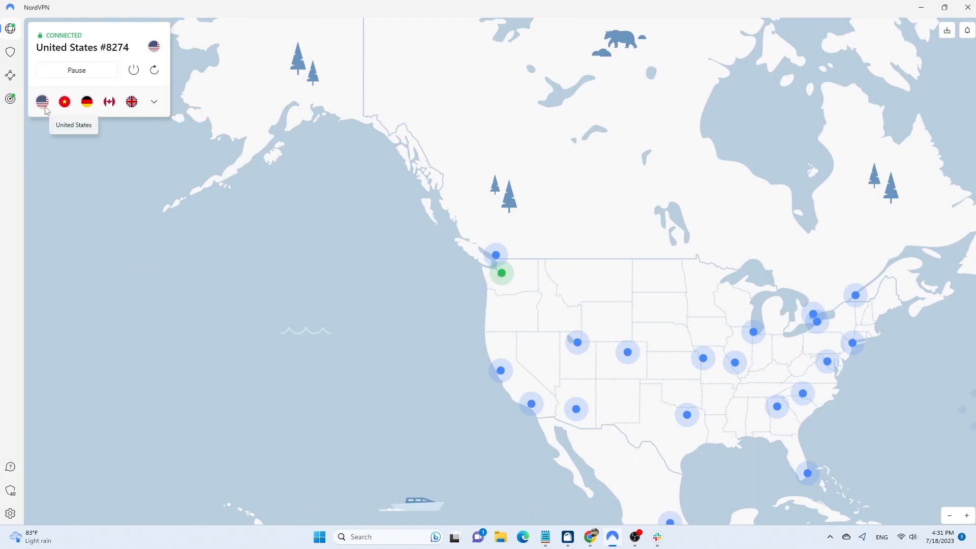
pyautogui.moveTo(512, 525)
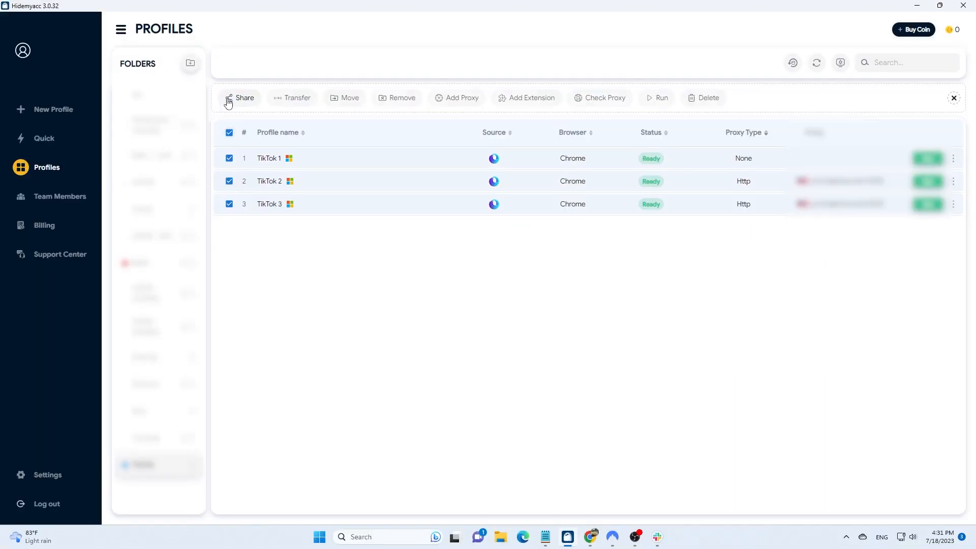
# - Run the selected TikTok 1, 2 and 3 profiles in separate browser windows
pyautogui.click(656, 98)
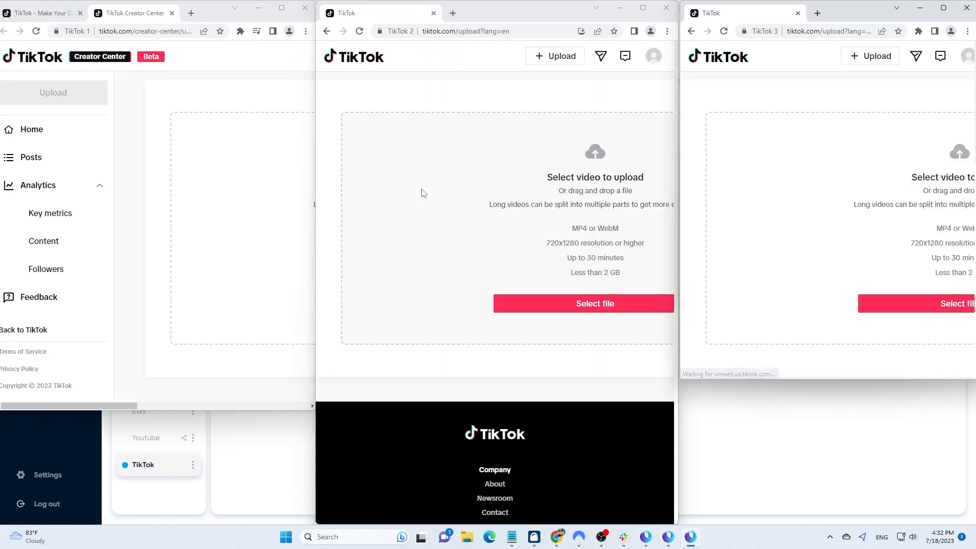
# - Upload the sunset clip 'video 1' and add the 'girls like me don't cry (sped up)' sound, saving the edit
pyautogui.click(158, 303)
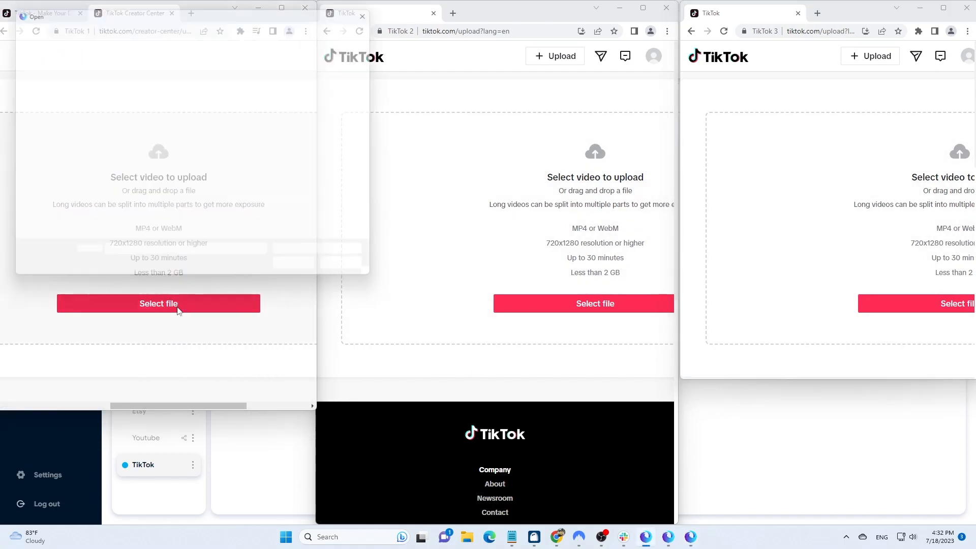
pyautogui.click(158, 303)
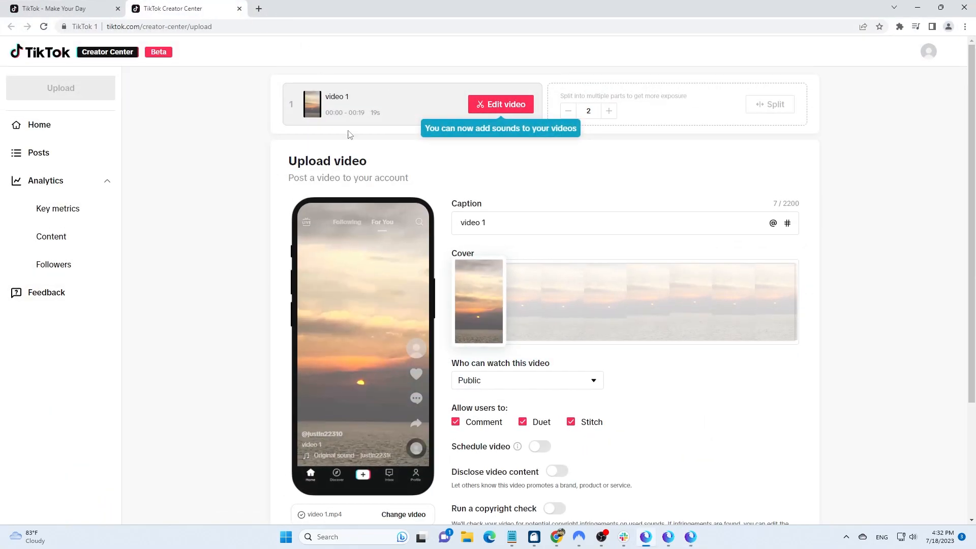
pyautogui.click(500, 104)
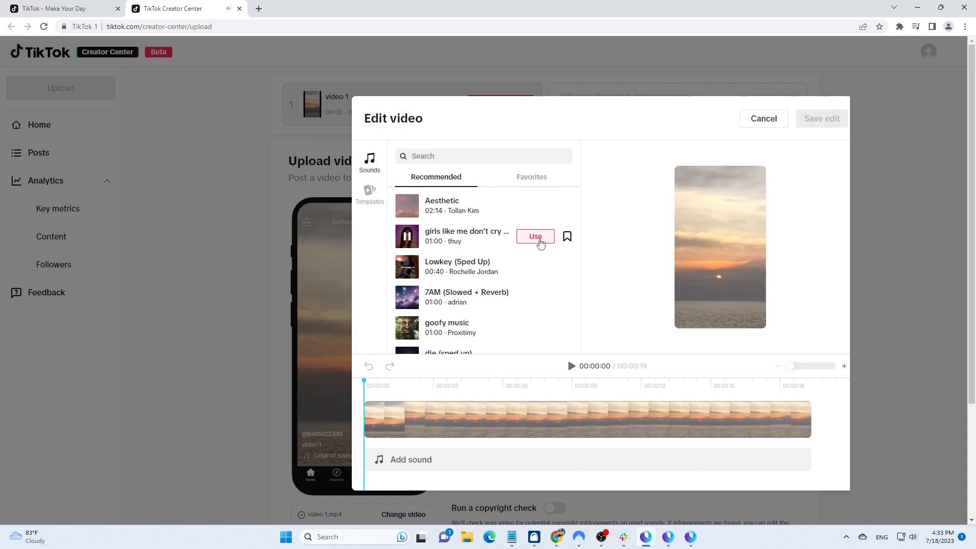
pyautogui.click(535, 236)
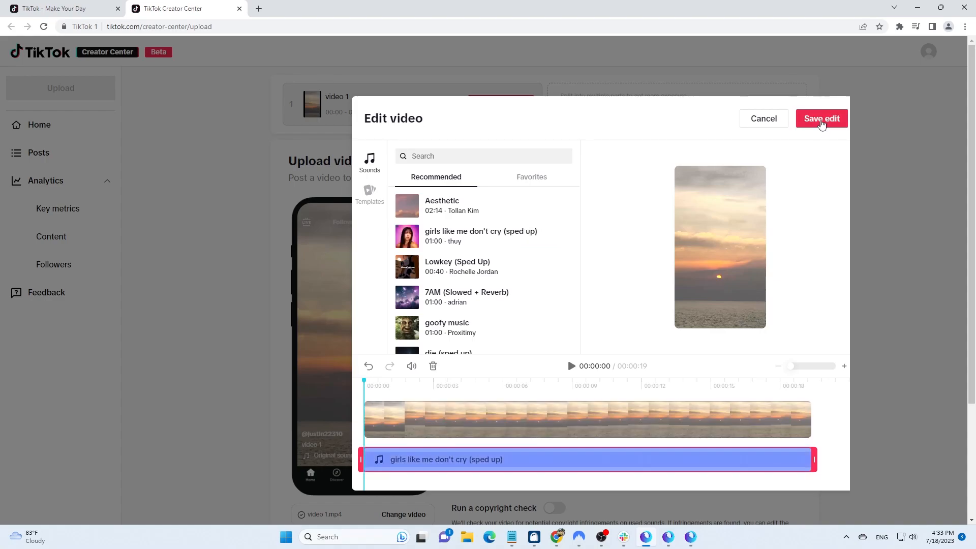
pyautogui.click(821, 118)
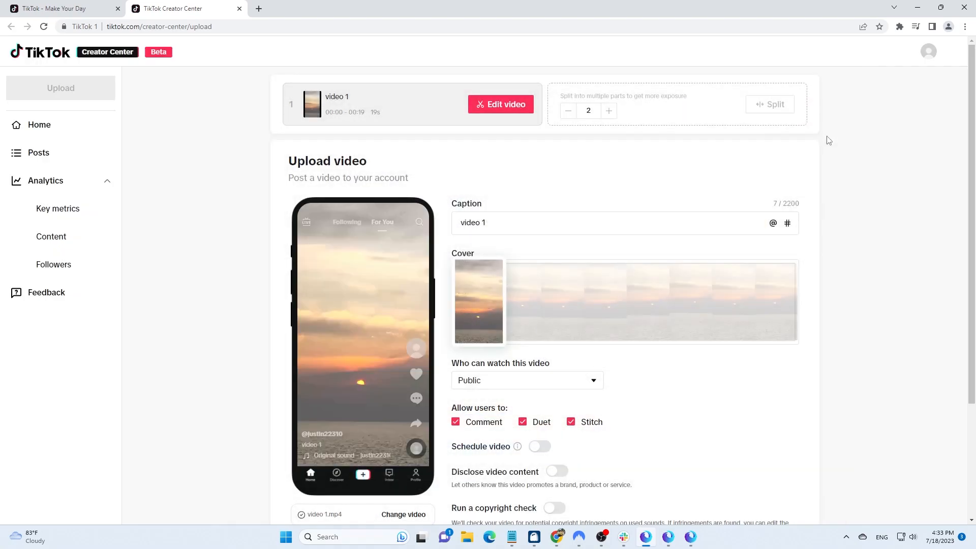
# - Replace the caption with 'Sunset' and toggle Schedule video on, then back off
pyautogui.click(513, 223)
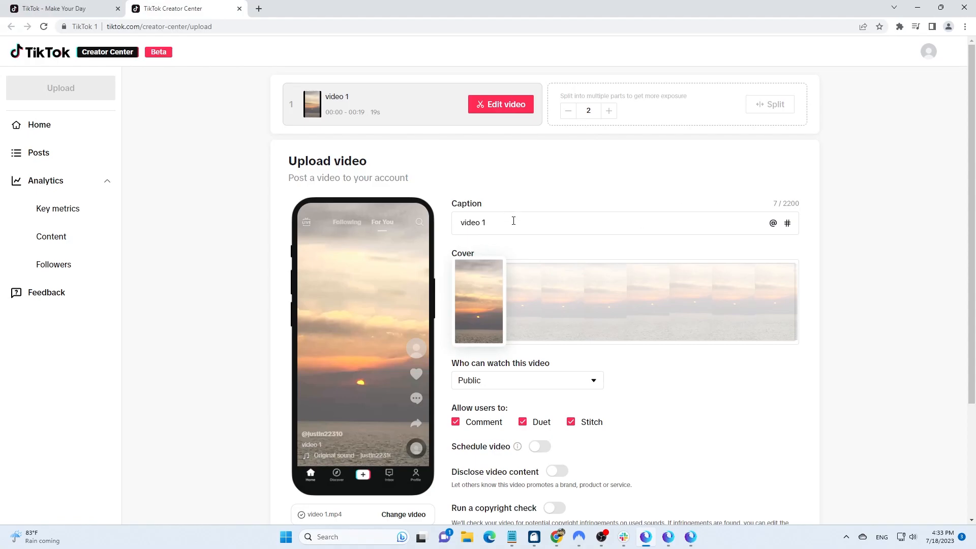
pyautogui.doubleClick(472, 221)
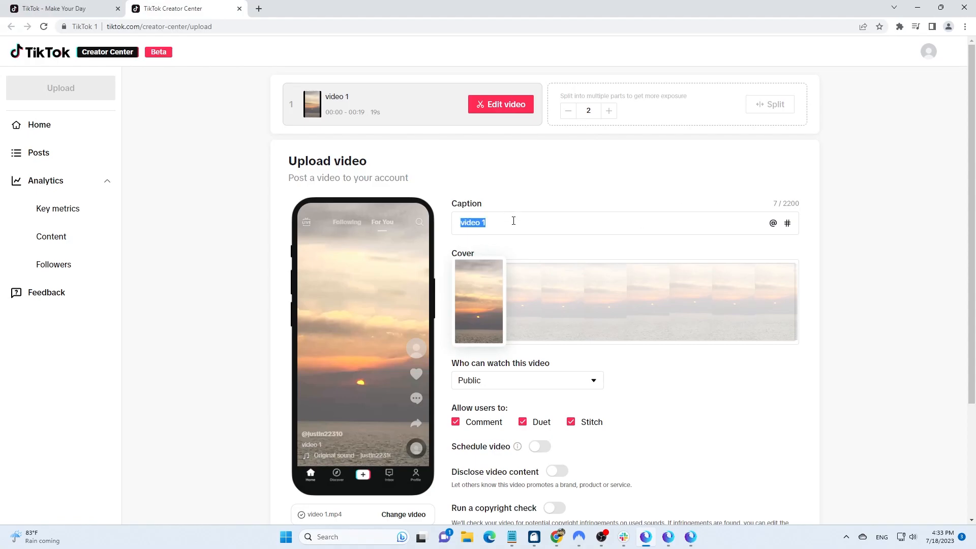
pyautogui.write('Sunset')
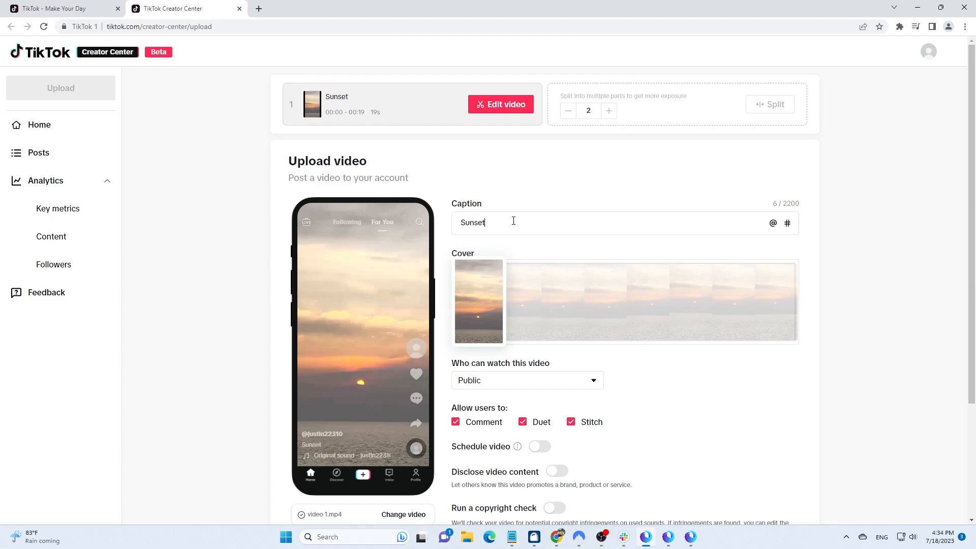
pyautogui.scroll(-3)
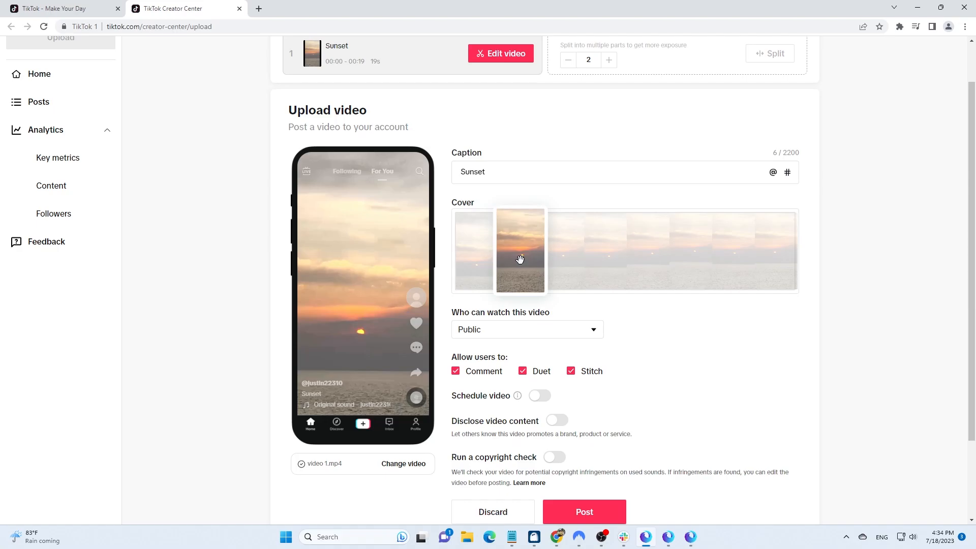
pyautogui.scroll(-3)
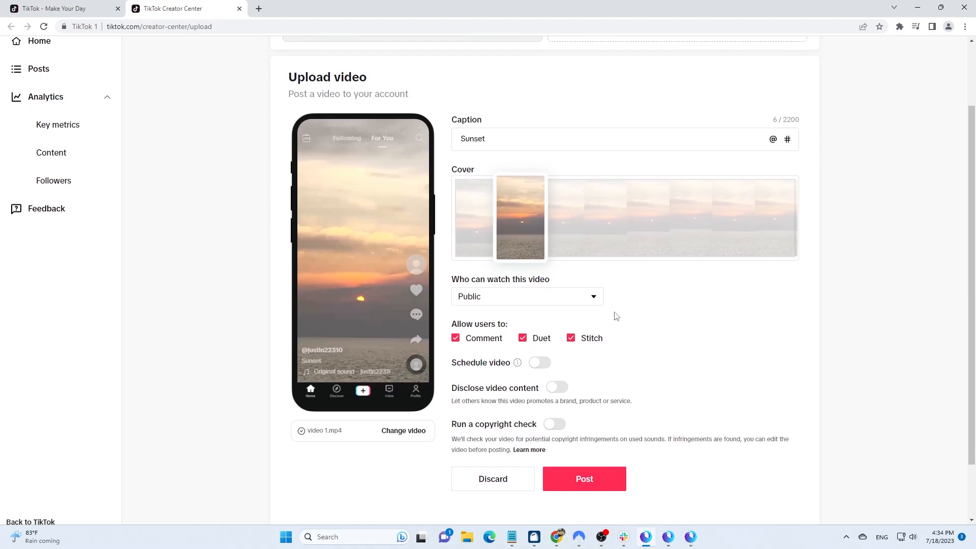
pyautogui.scroll(-3)
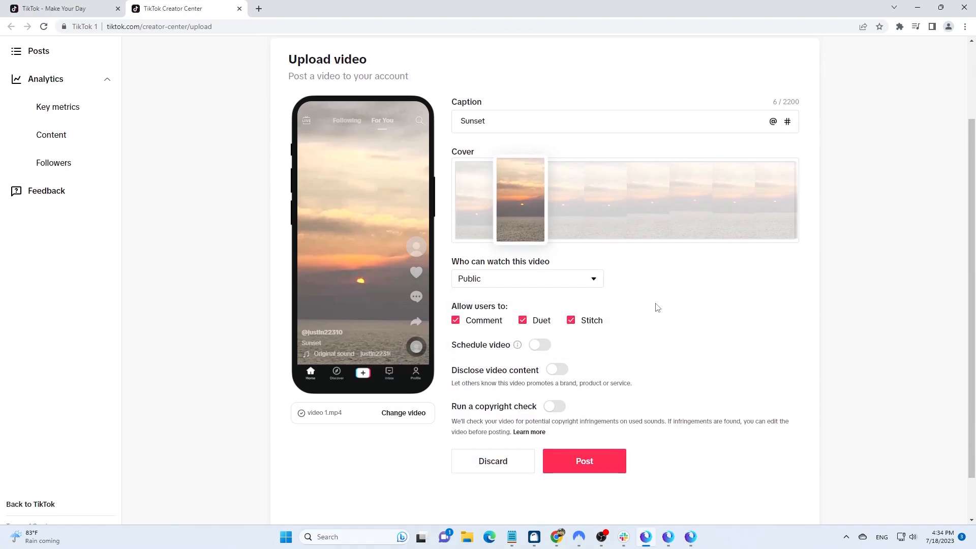
pyautogui.moveTo(592, 343)
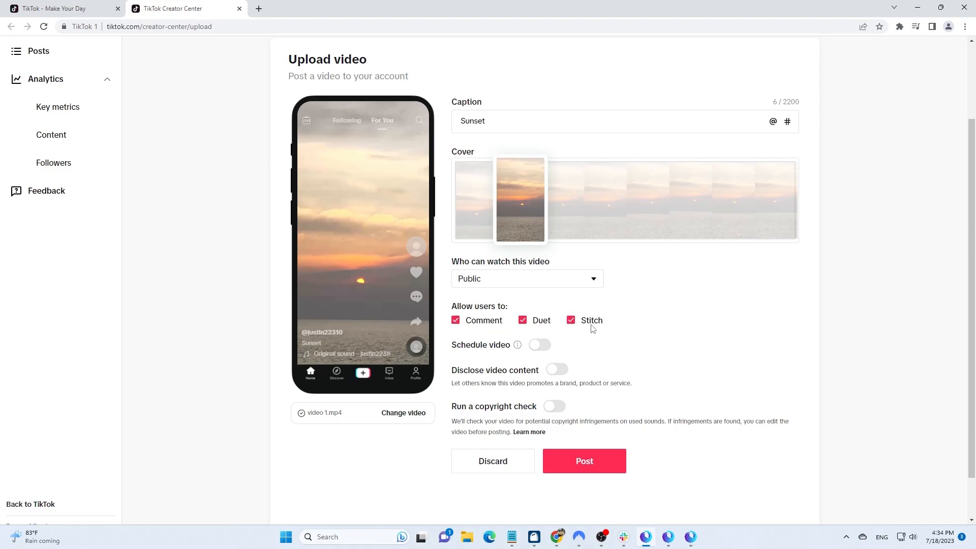
pyautogui.scroll(-3)
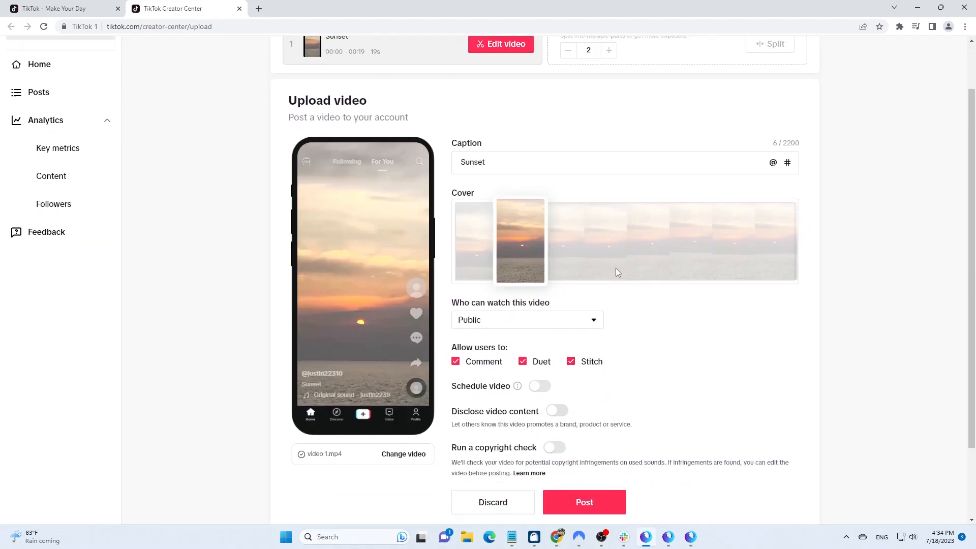
pyautogui.click(539, 386)
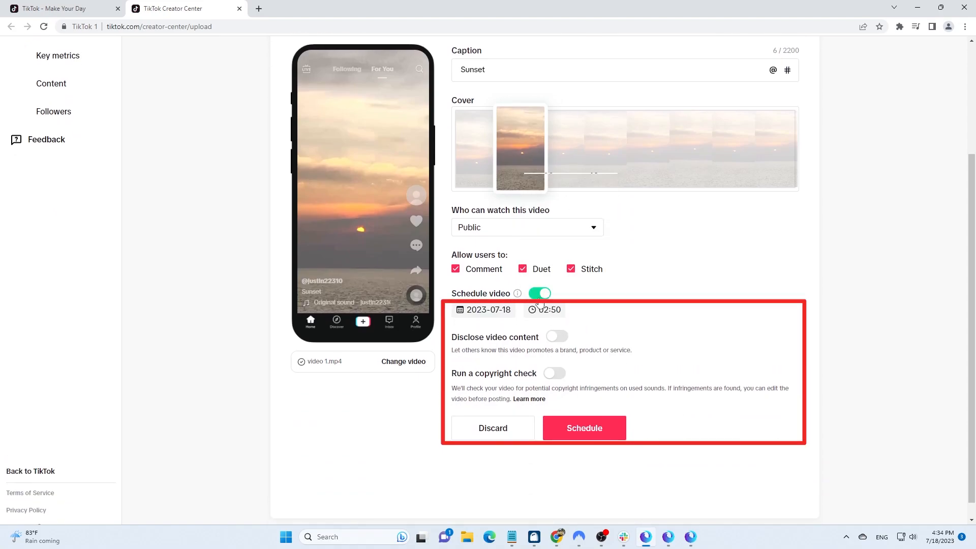
pyautogui.click(538, 293)
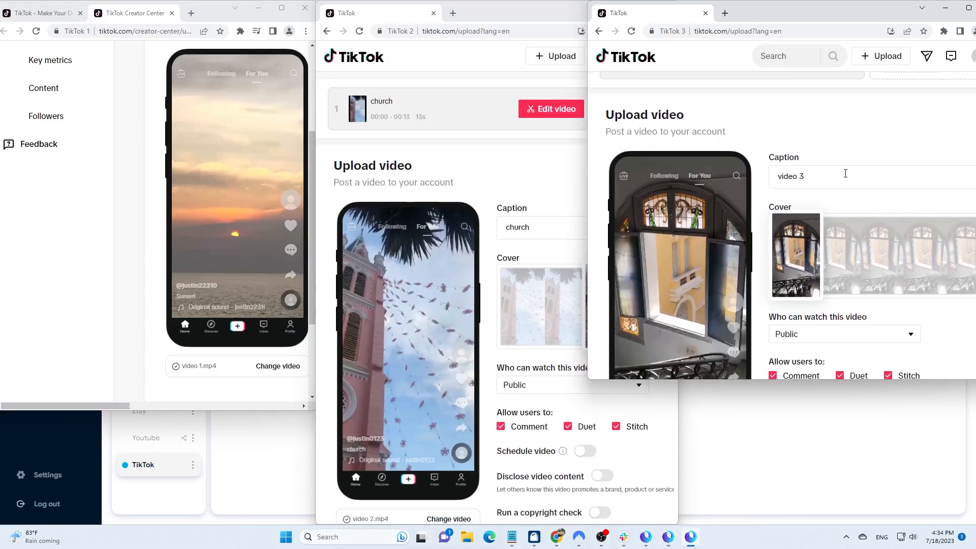
# - Post the sunset video, view the second account's profile, and play the museum video on the third
pyautogui.scroll(-3)
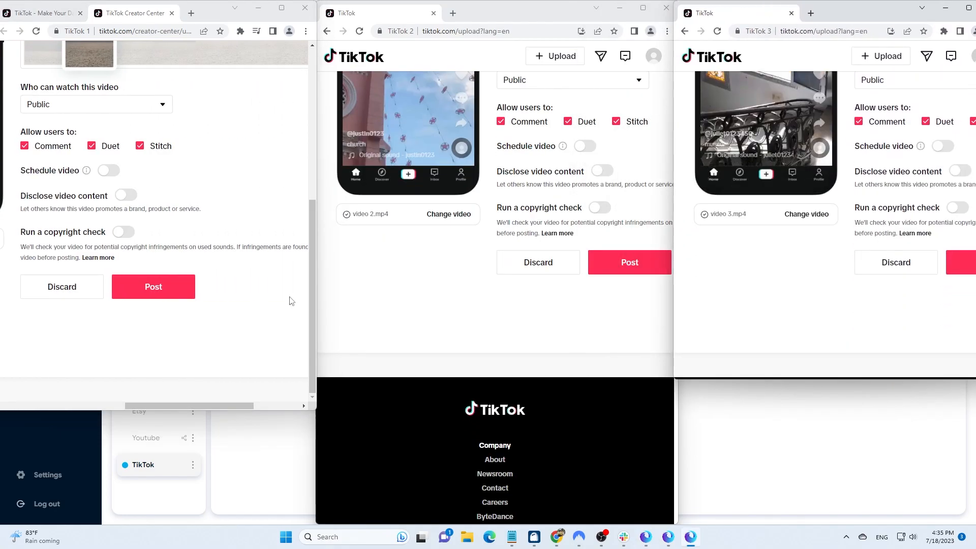
pyautogui.click(630, 262)
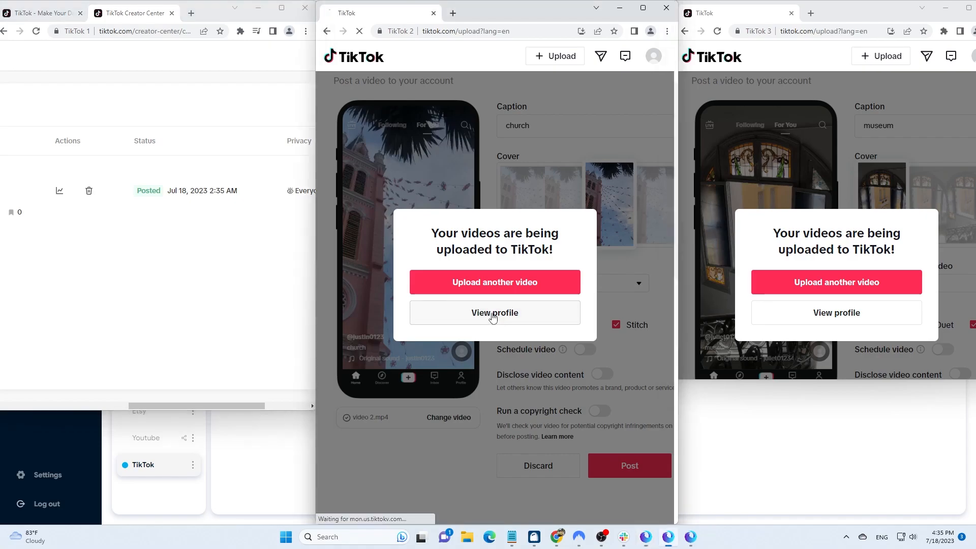
pyautogui.click(495, 313)
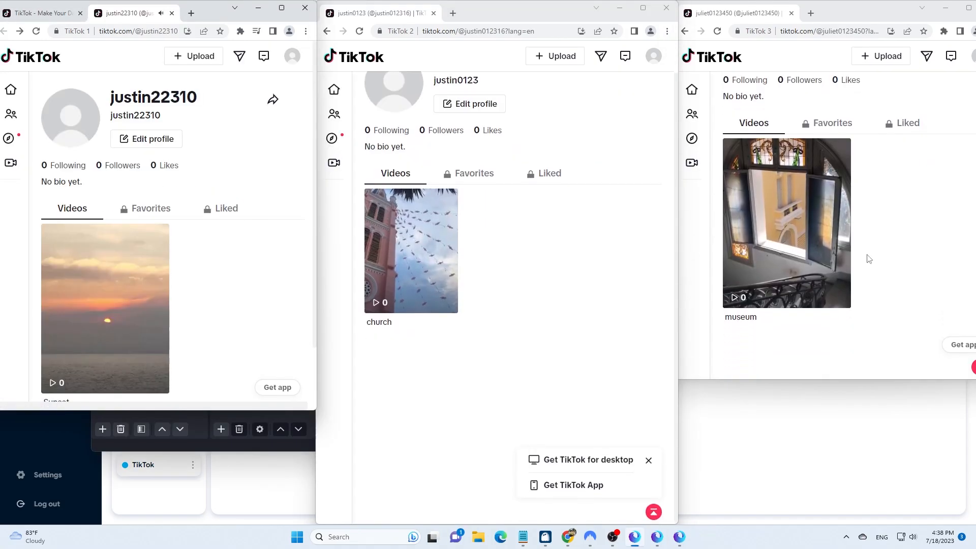
pyautogui.click(786, 223)
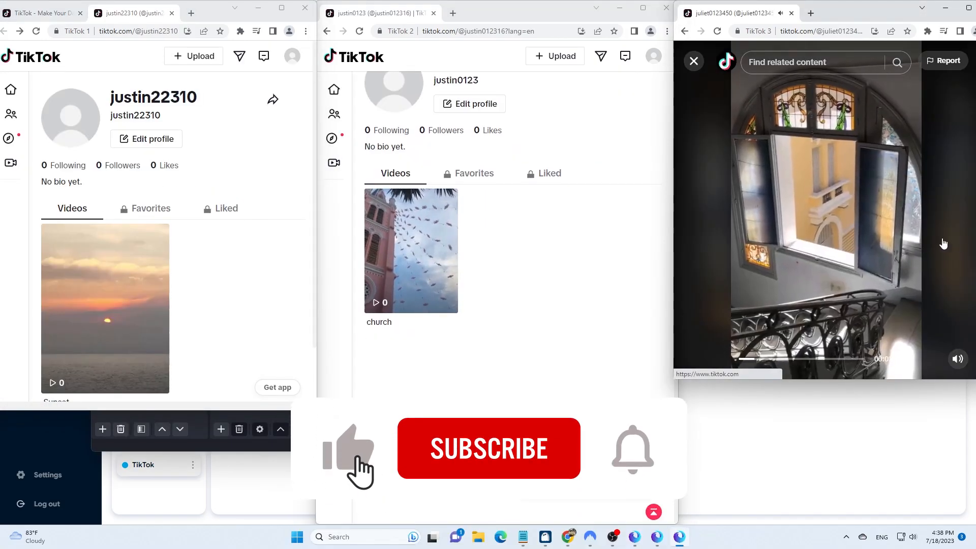